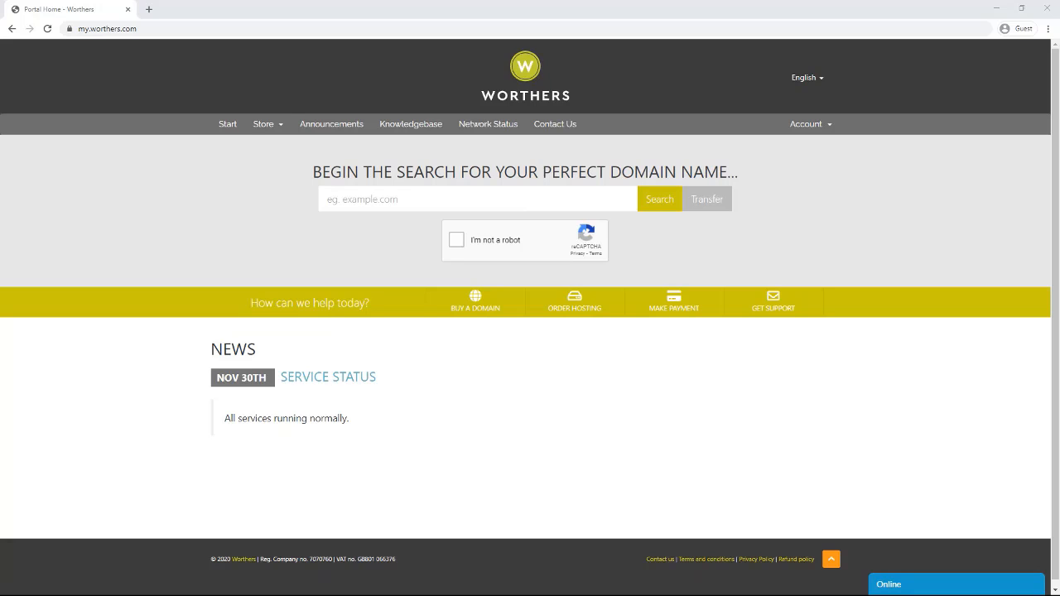
# - Append /account to the site address to reach the client login page
pyautogui.click(108, 28)
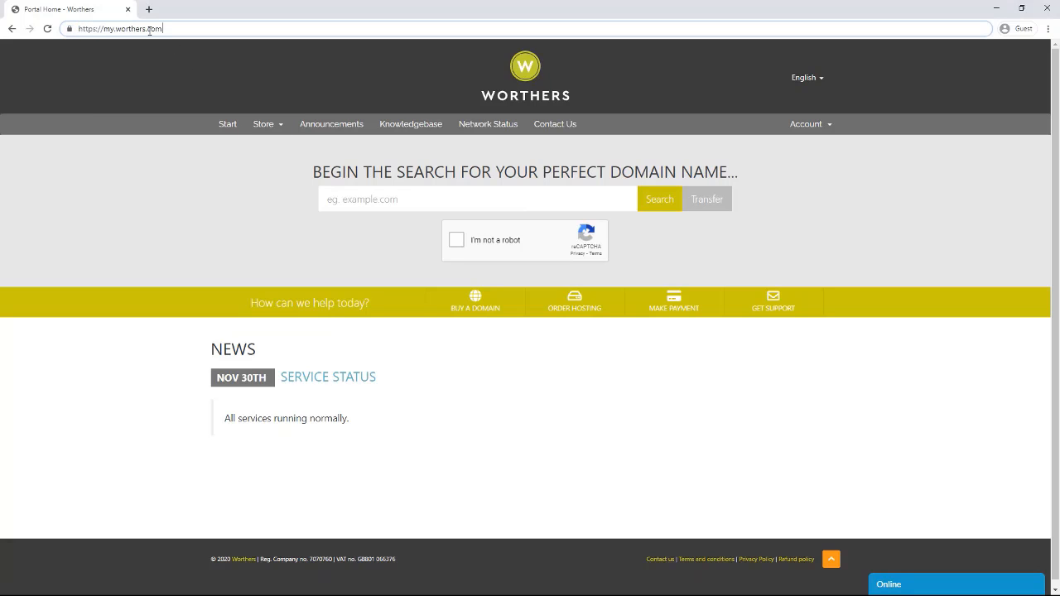
pyautogui.write('/account')
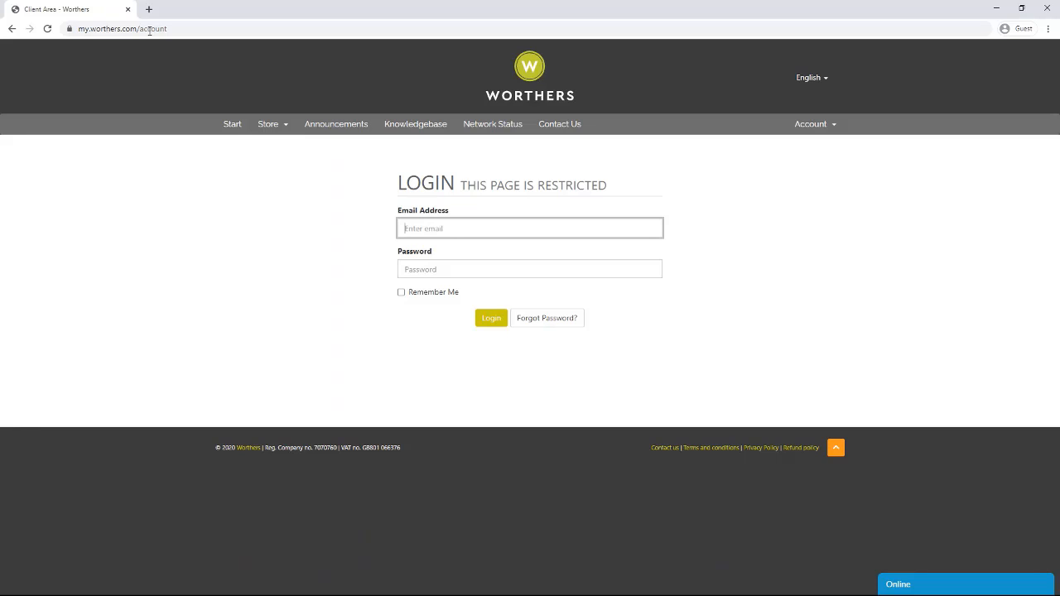
# - Follow the 'Forgot Password?' link to the Lost Password Reset page and select its email field
pyautogui.click(530, 229)
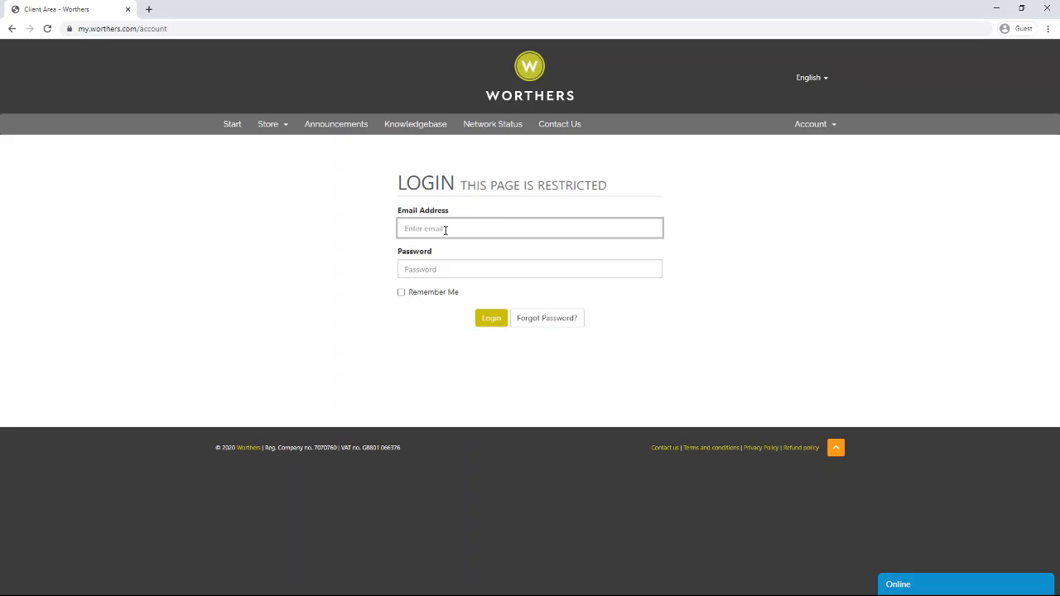
pyautogui.click(547, 318)
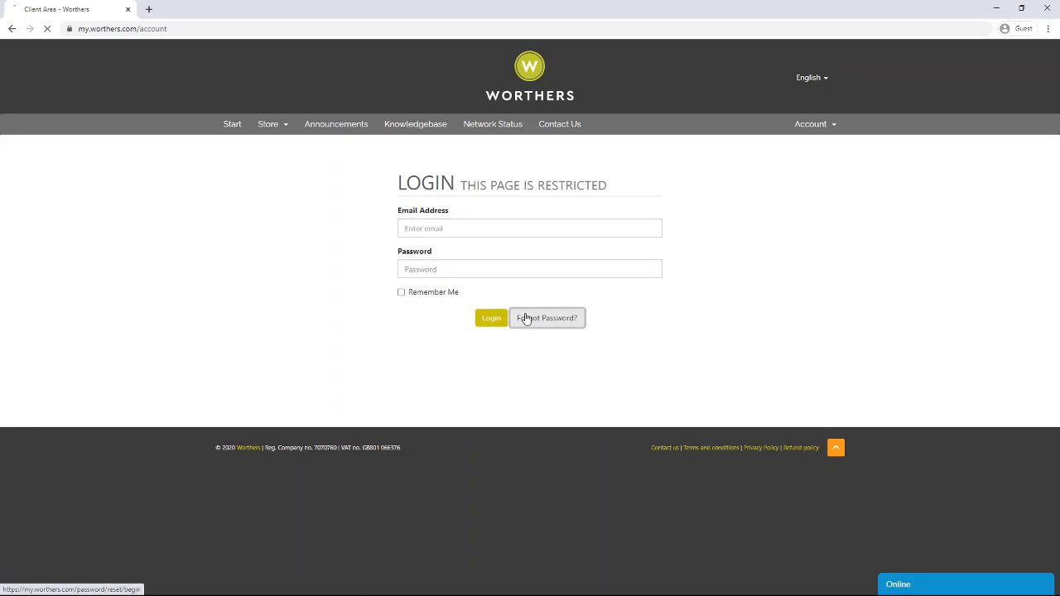
pyautogui.click(547, 318)
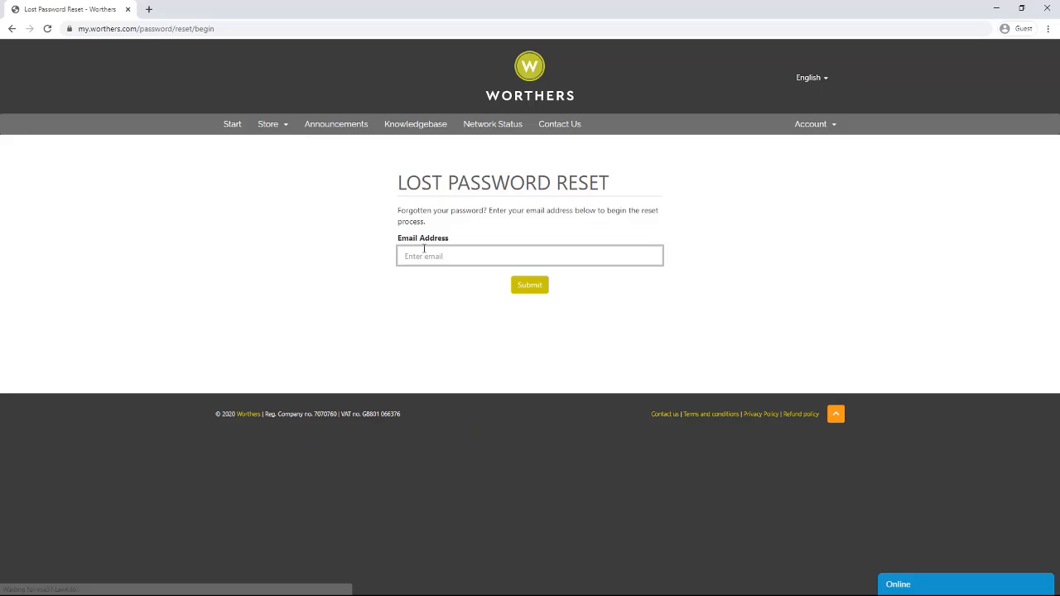
pyautogui.click(530, 255)
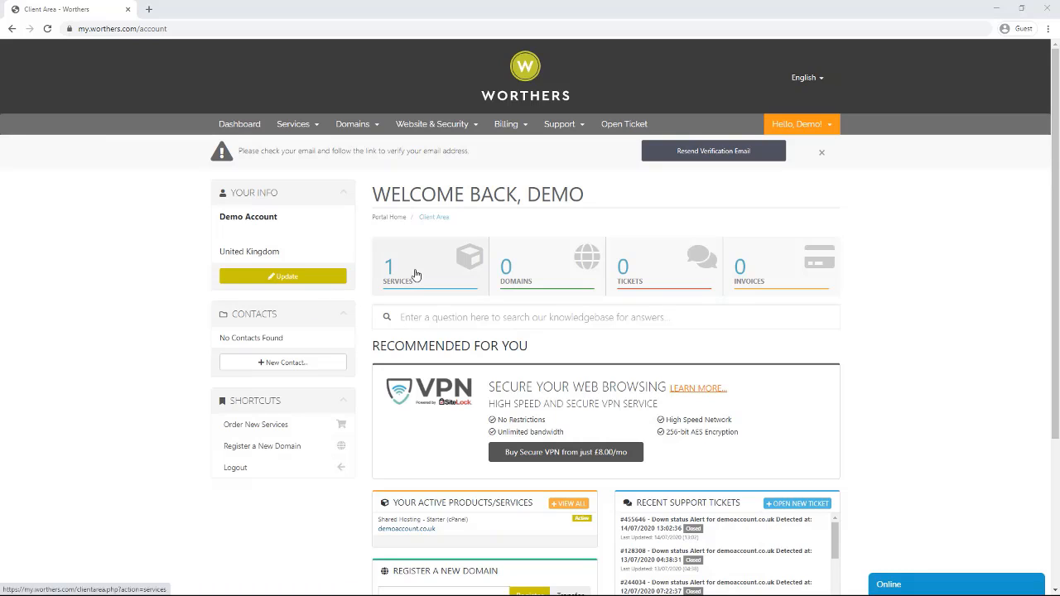
pyautogui.moveTo(530, 271)
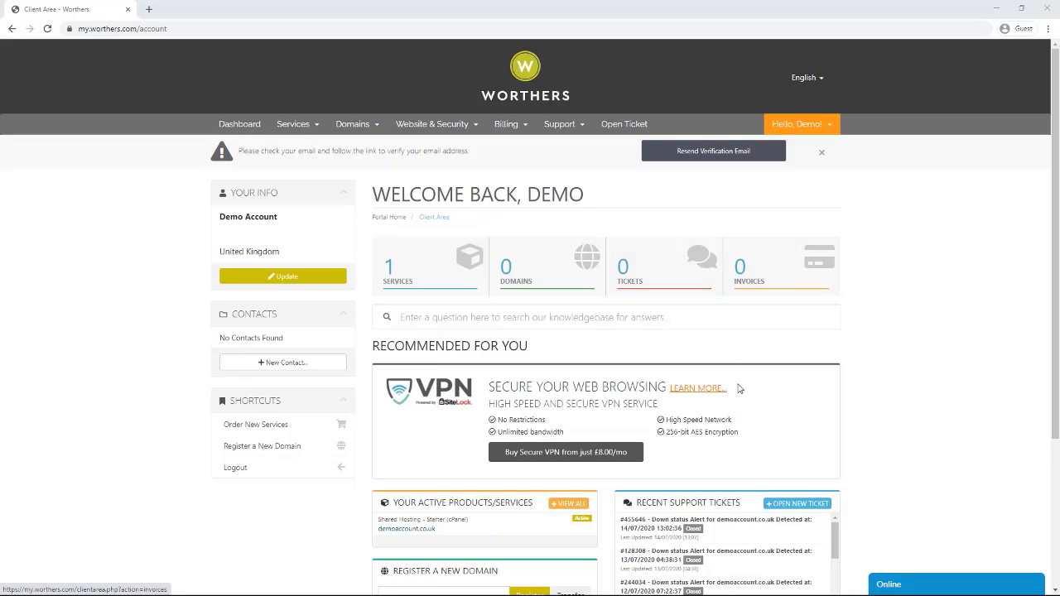
pyautogui.moveTo(733, 358)
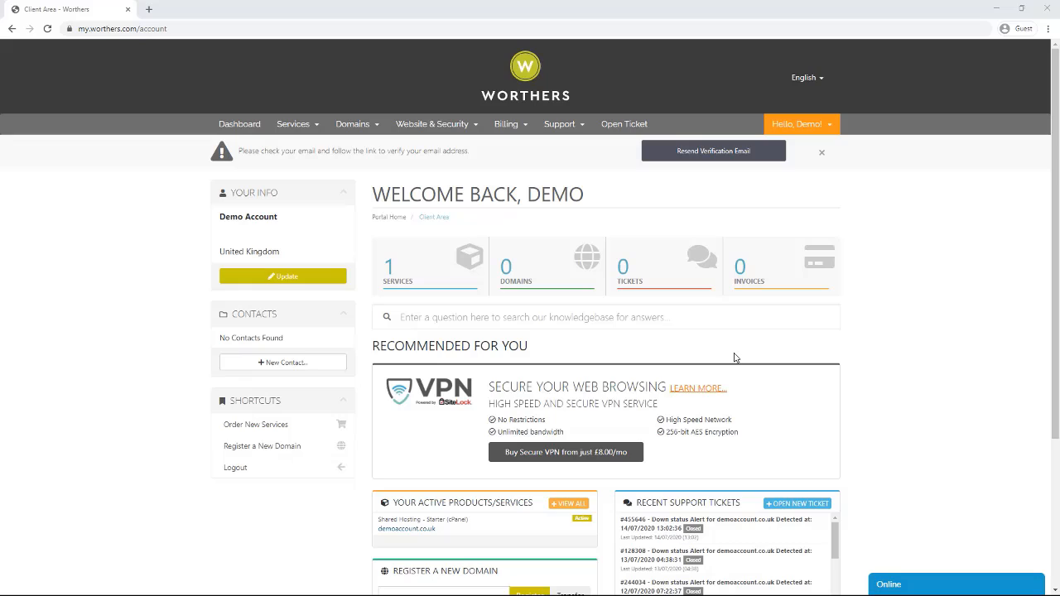
pyautogui.moveTo(251, 235)
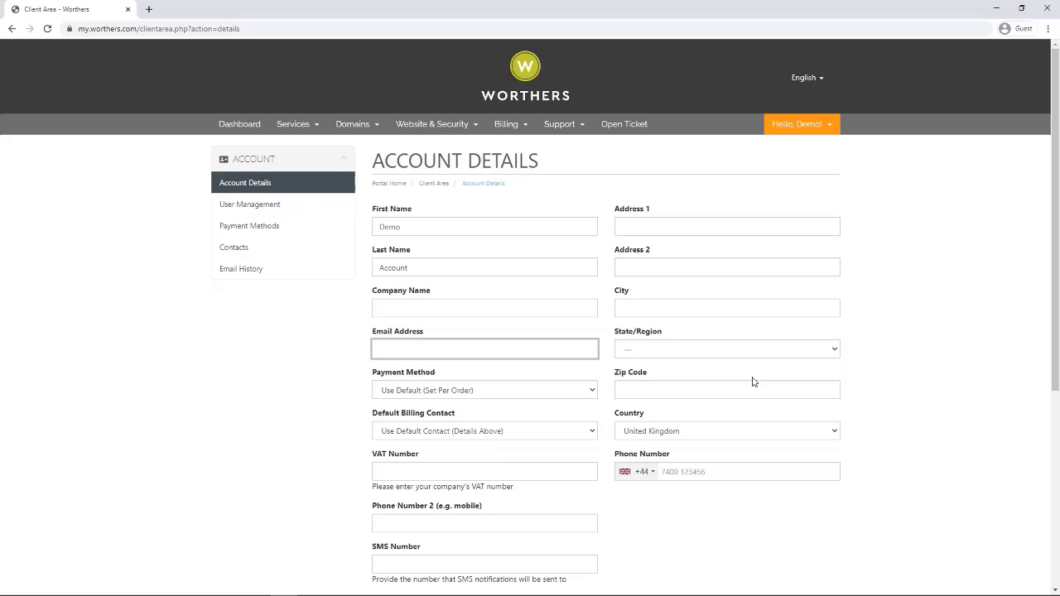
# - Scroll the Account Details page down to the email and SMS preferences and back to the profile fields
pyautogui.scroll(-3)
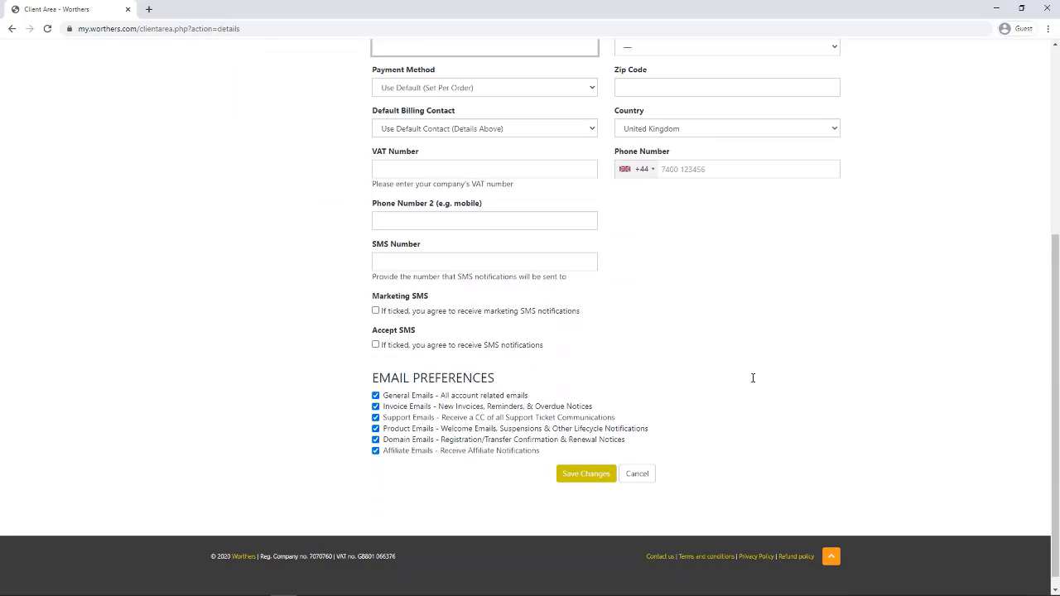
pyautogui.scroll(3)
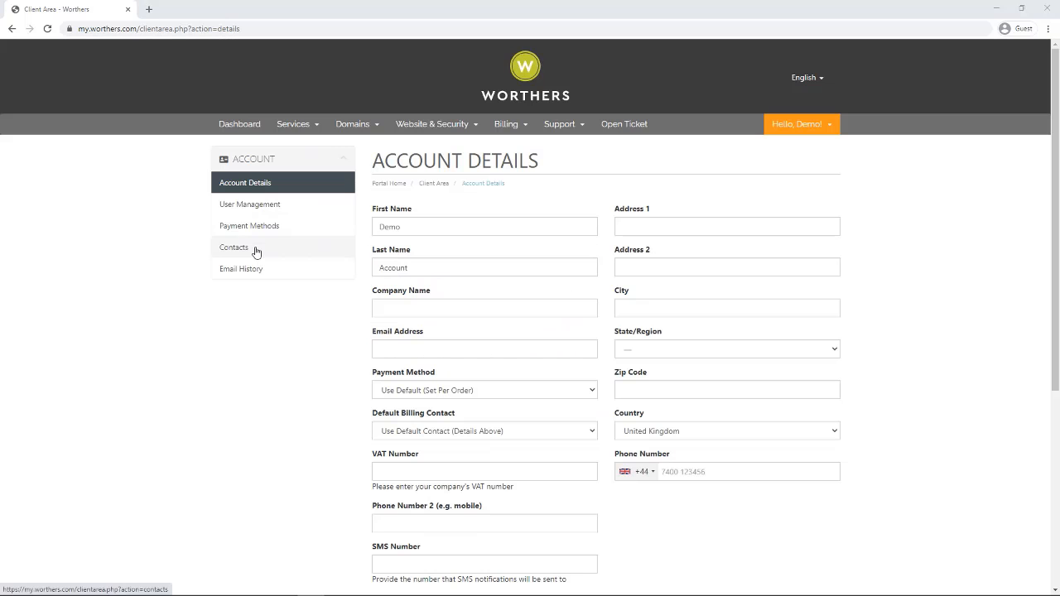
# - Go to Contacts from the Account sidebar and review the new contact form
pyautogui.click(233, 246)
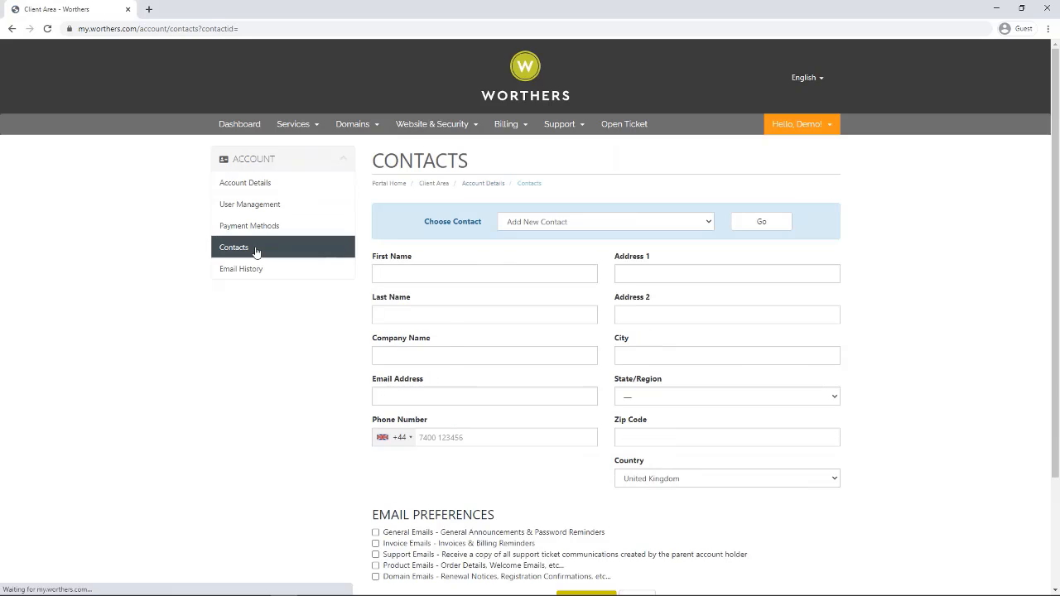
pyautogui.scroll(-3)
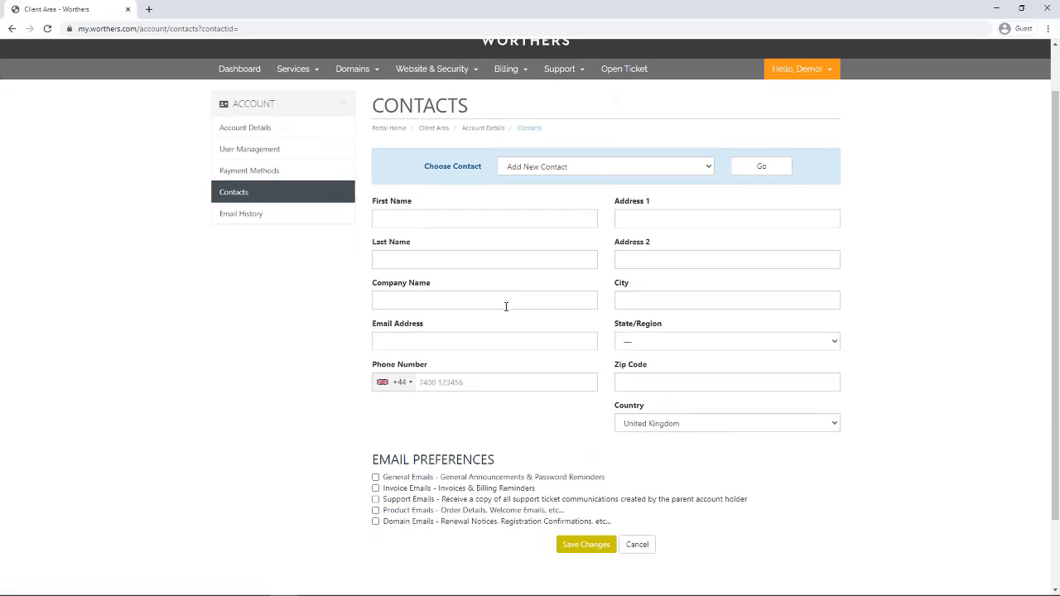
pyautogui.scroll(-3)
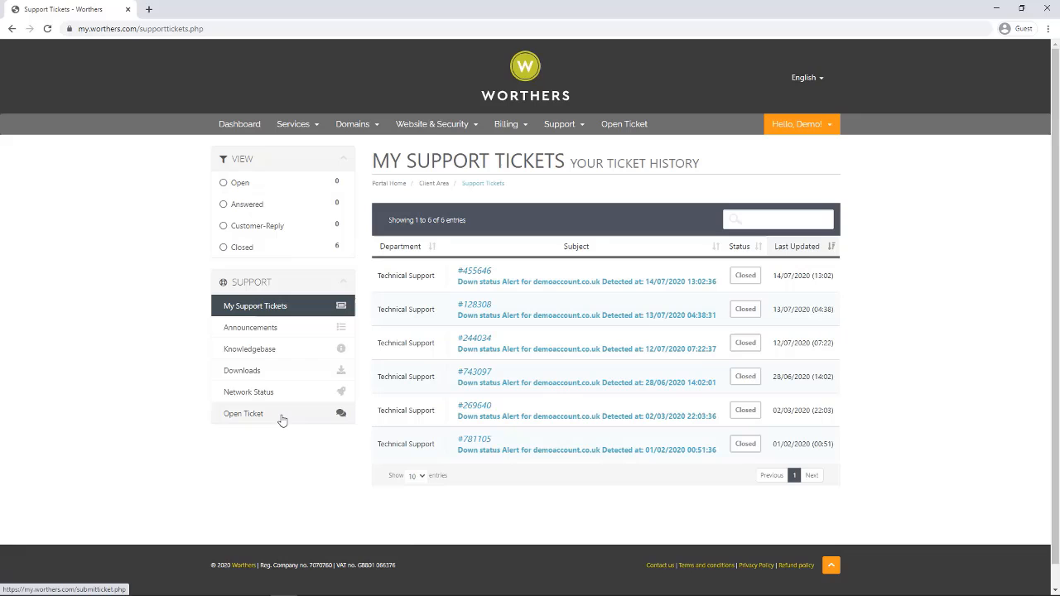
# - Start a new support ticket with Technical Support as the department
pyautogui.click(243, 414)
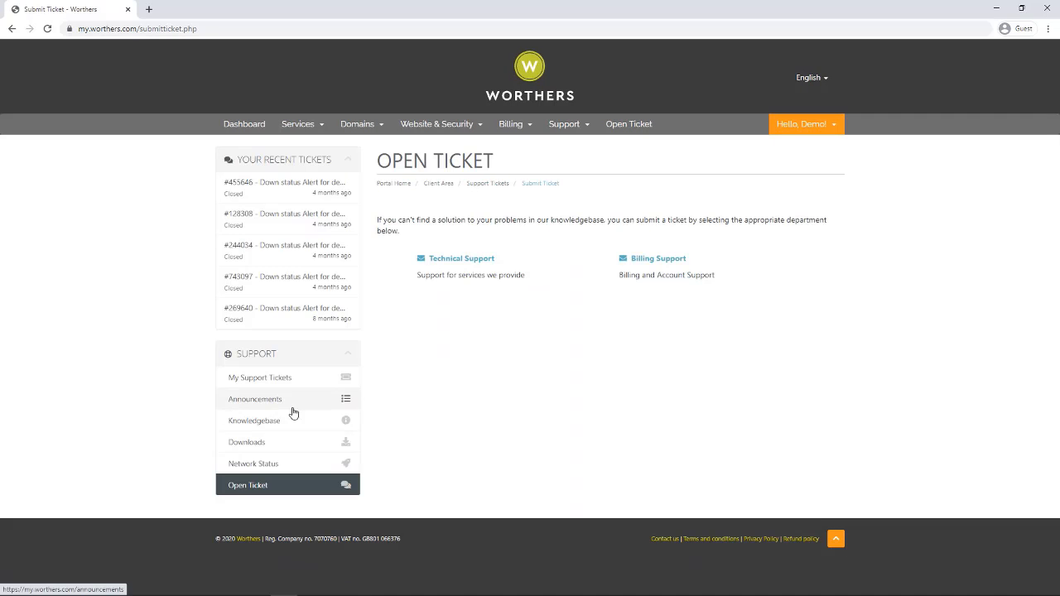
pyautogui.click(460, 258)
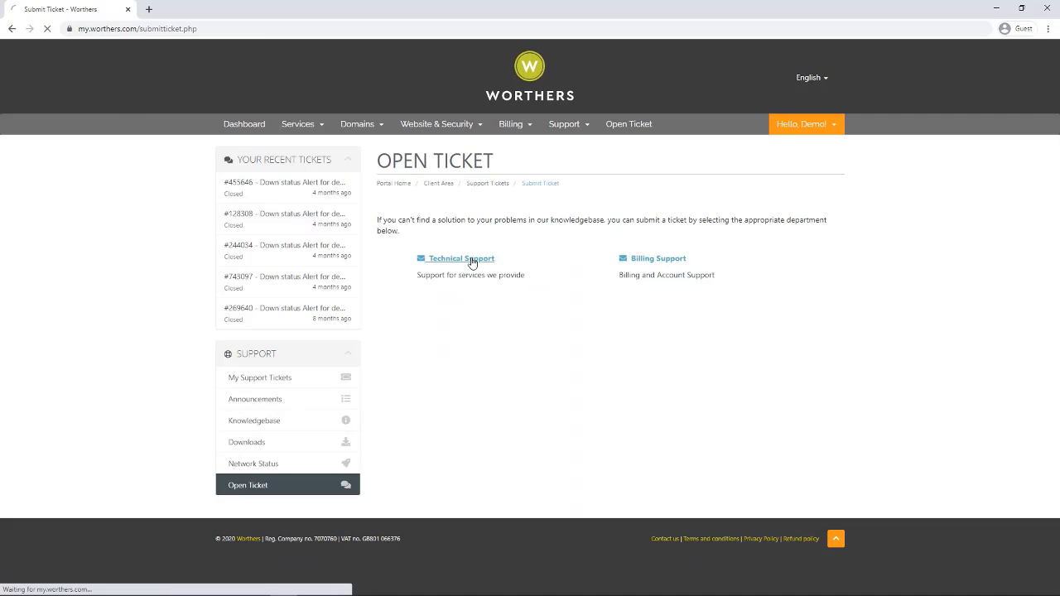
pyautogui.click(461, 258)
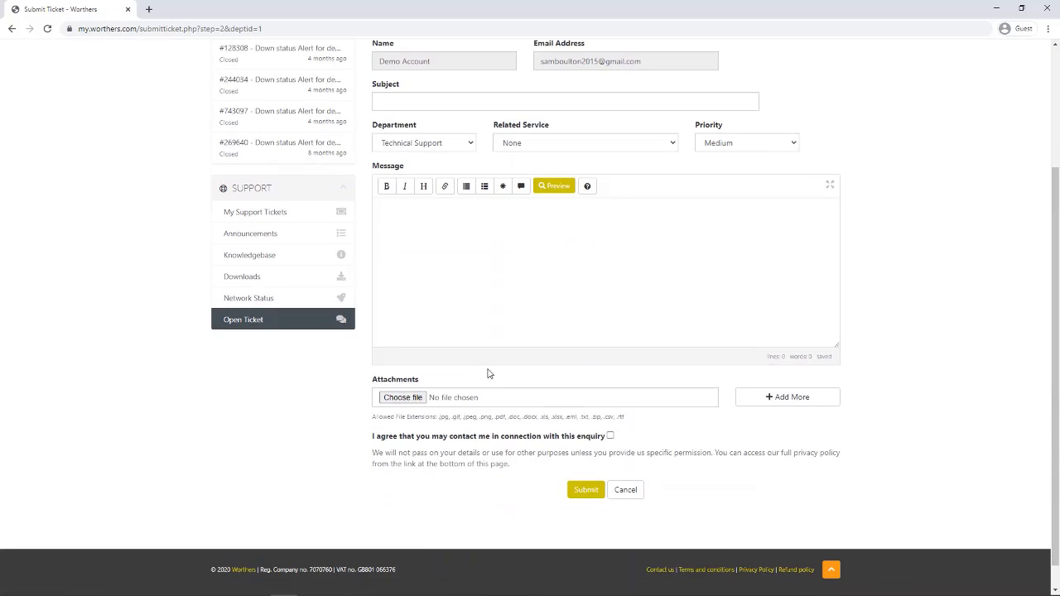
pyautogui.moveTo(553, 306)
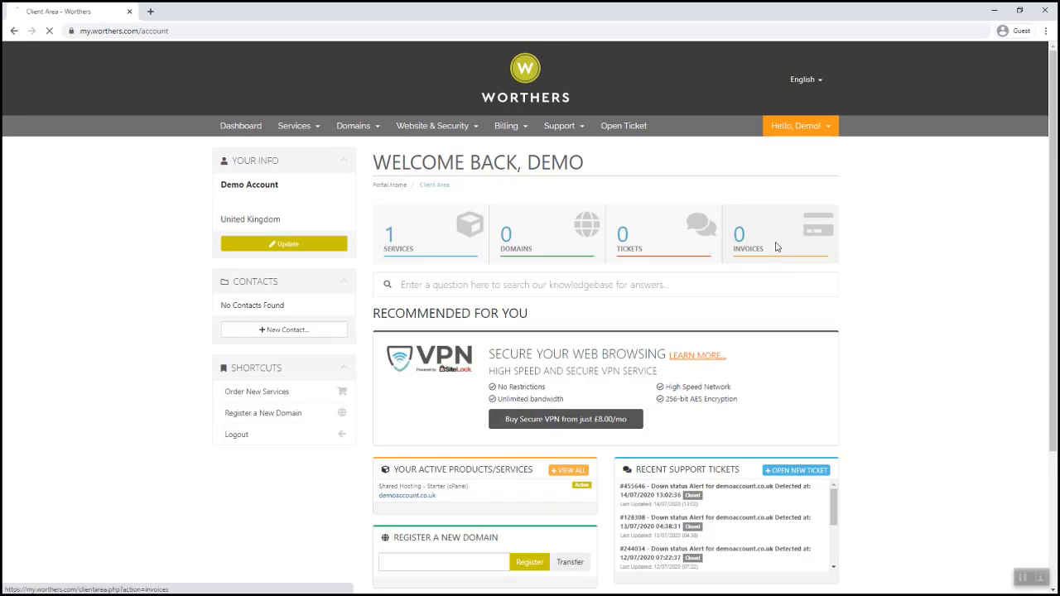
# - Go to My Invoices from the dashboard tile, showing five paid invoices
pyautogui.click(749, 235)
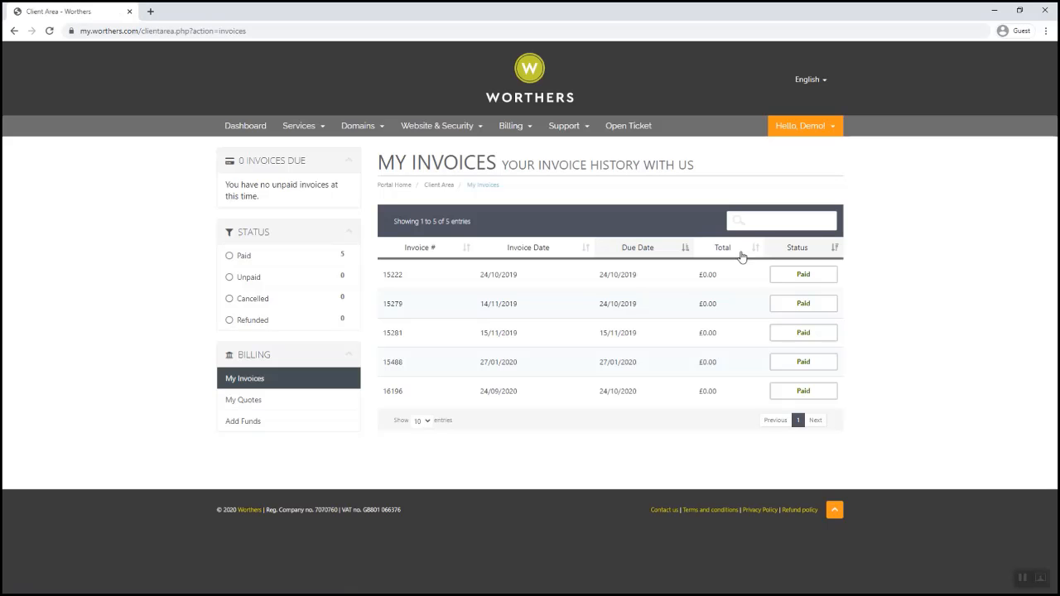